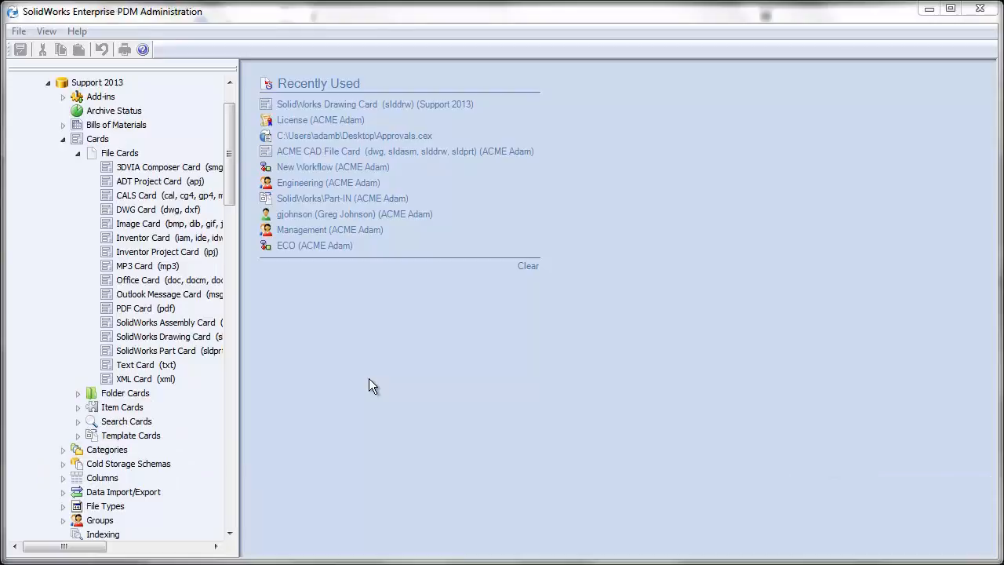
mouse_move(188, 364)
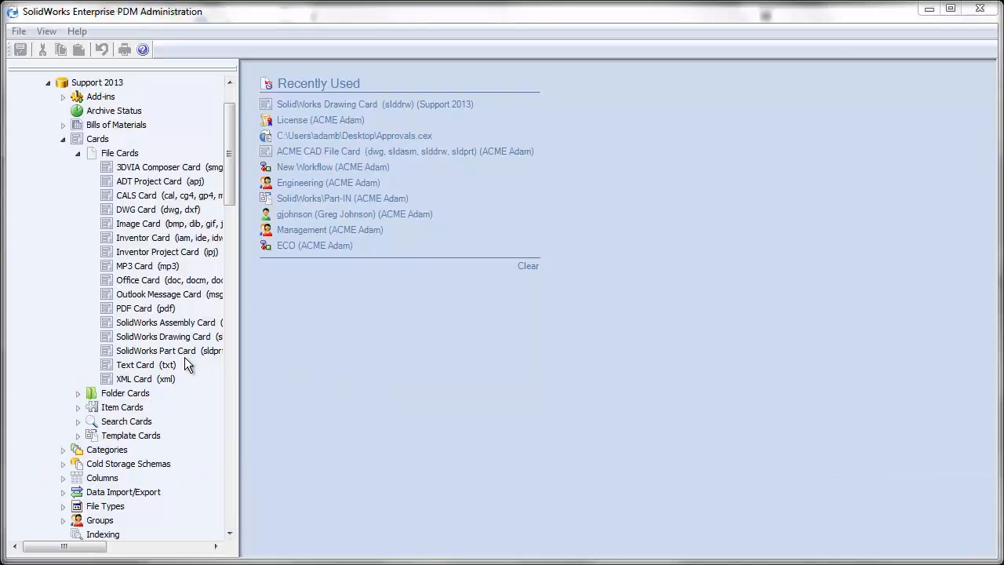
mouse_move(185, 342)
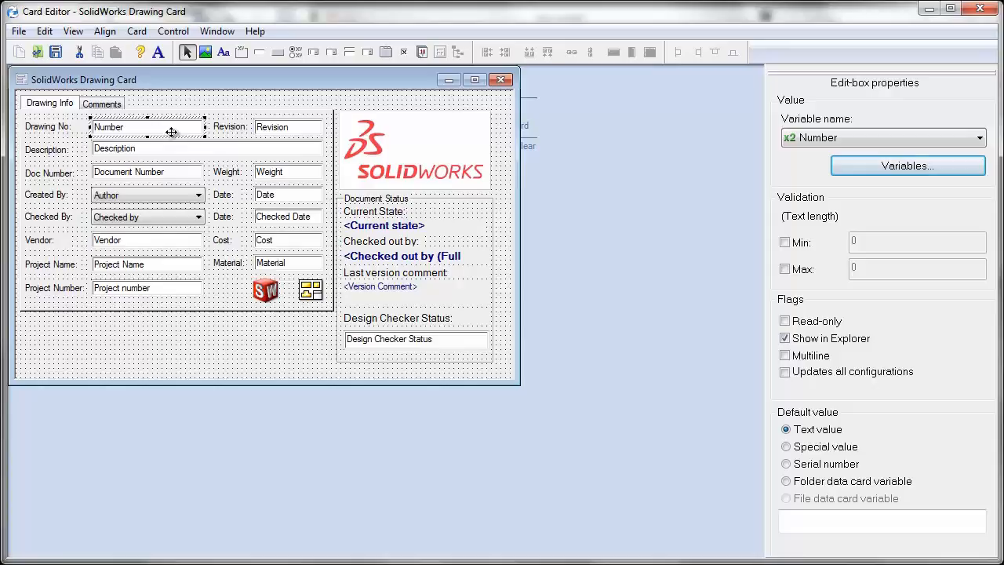
Select the Drawing No. field and start a new attribute on its Number variable
left_click(907, 166)
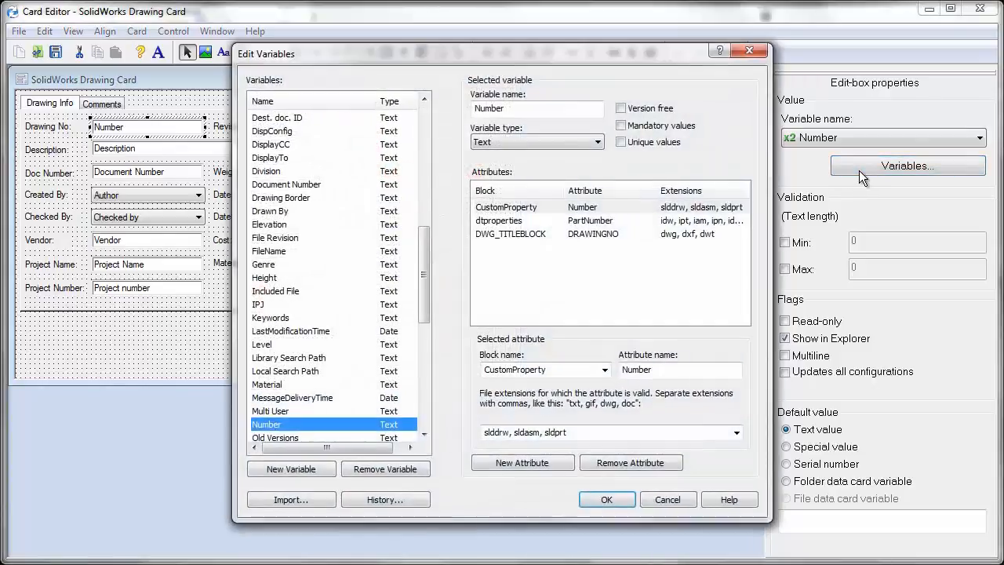
left_click(514, 207)
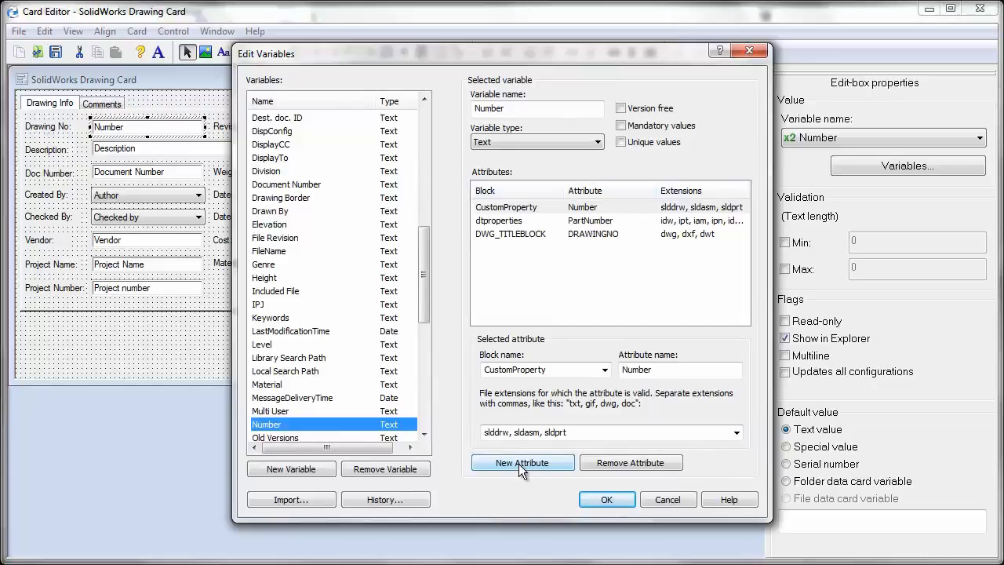
left_click(522, 461)
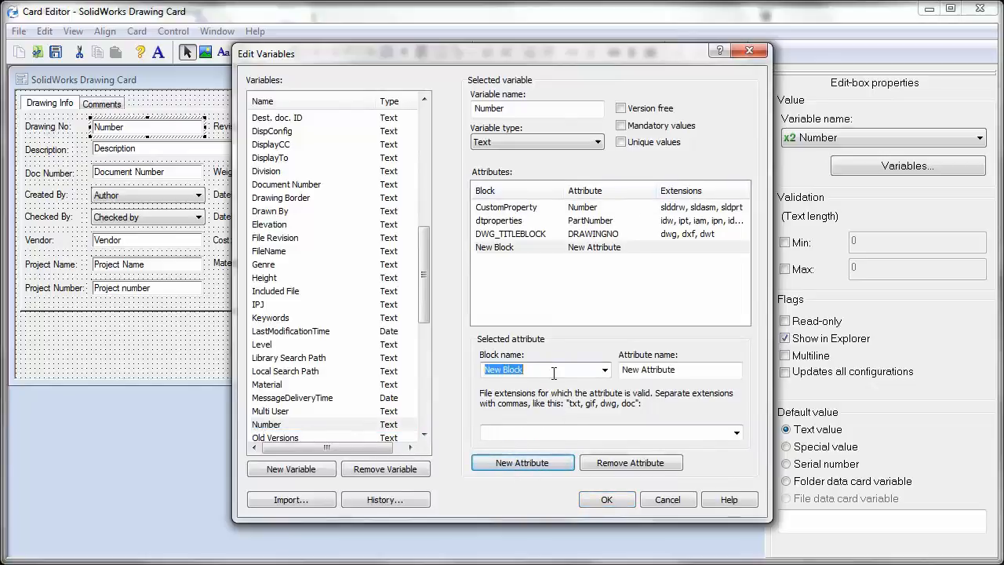
Define the attribute as block $PRPSHEET, attribute Number, for slddrw files, and confirm
type("$")
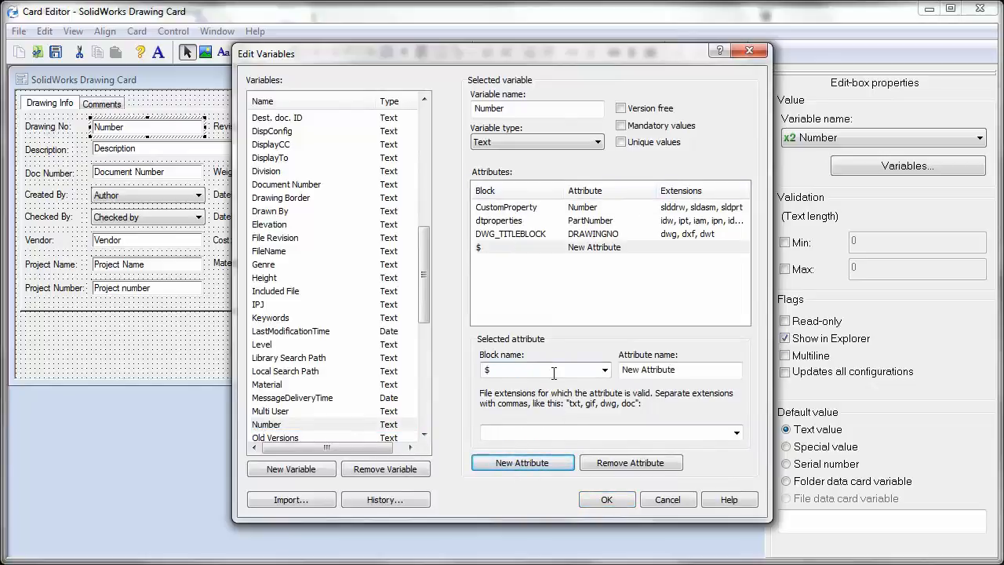
type("PRPS")
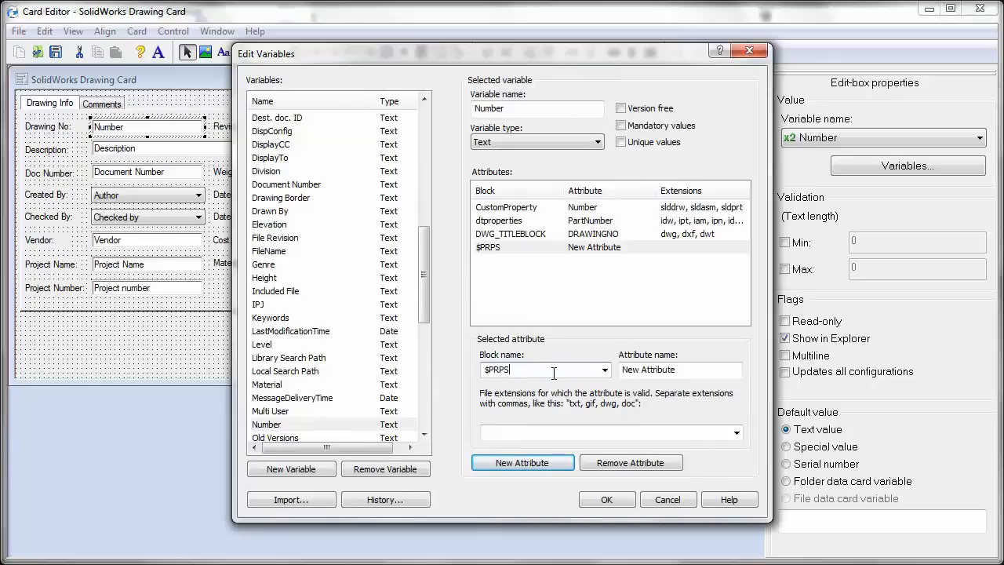
type("SHEET")
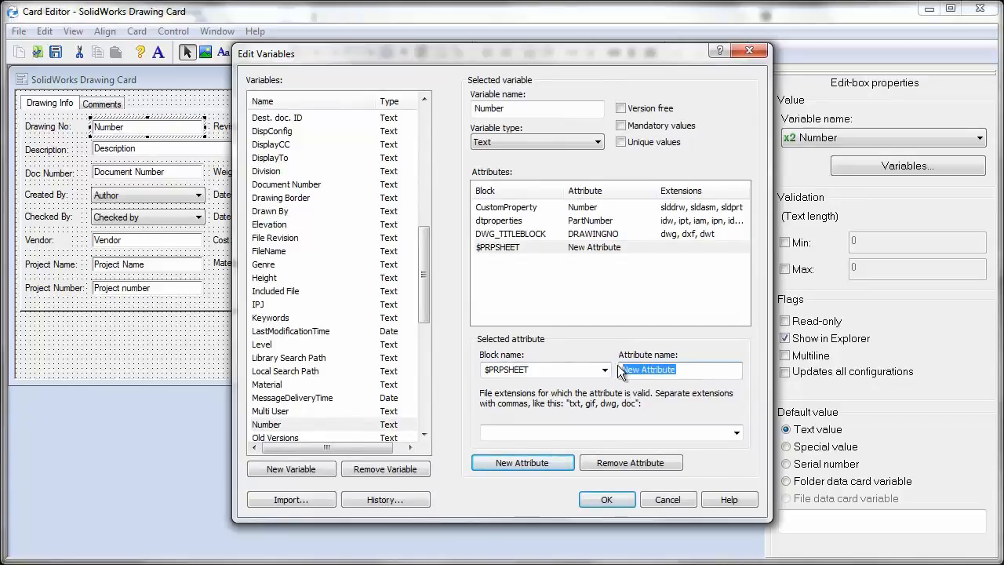
type("Number")
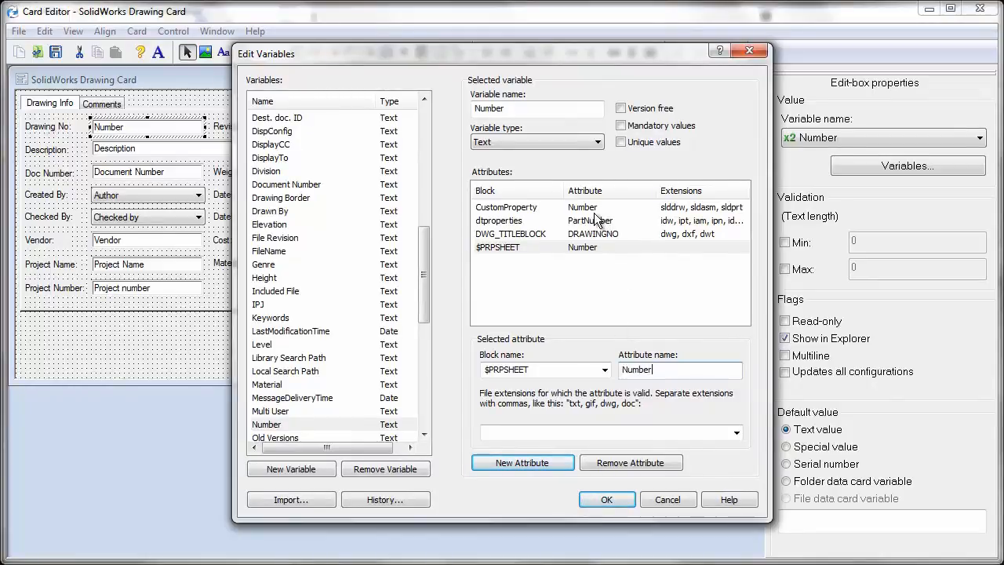
mouse_move(596, 259)
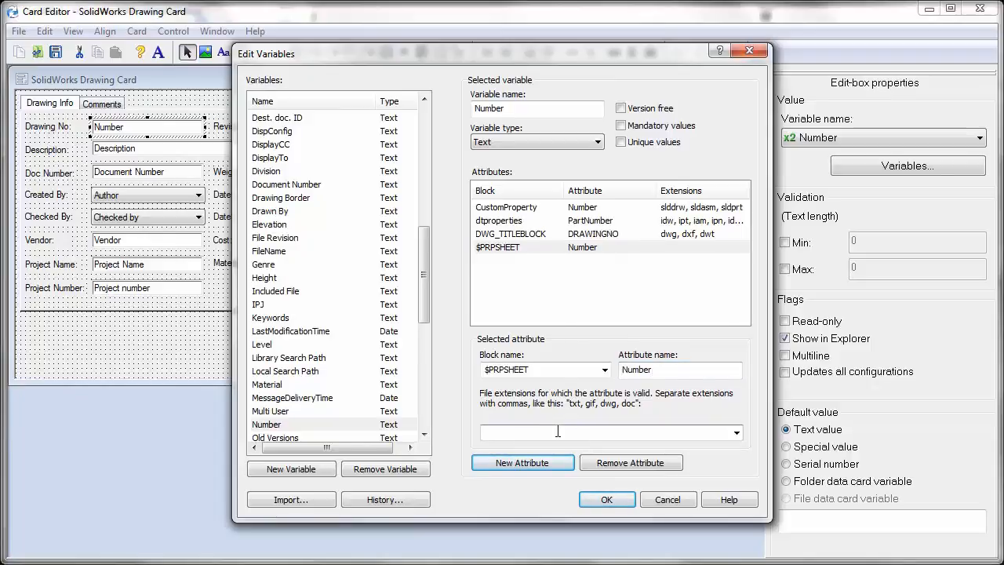
type("slddrw")
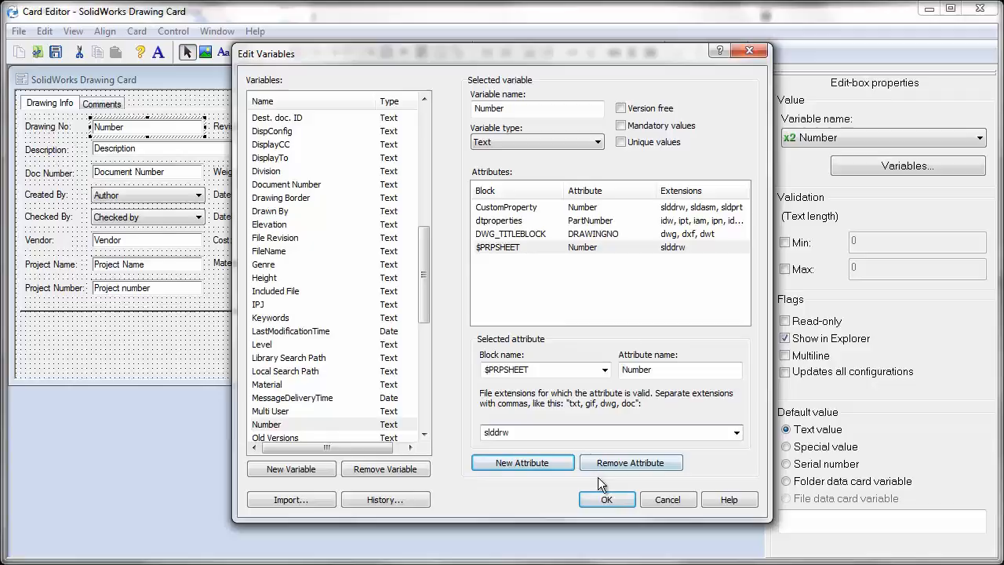
left_click(605, 499)
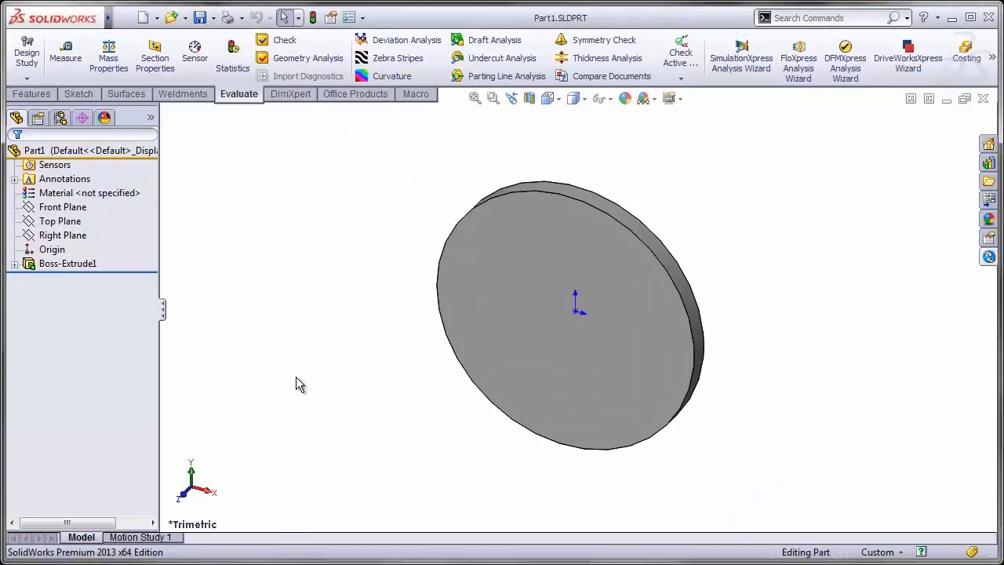
mouse_move(979, 267)
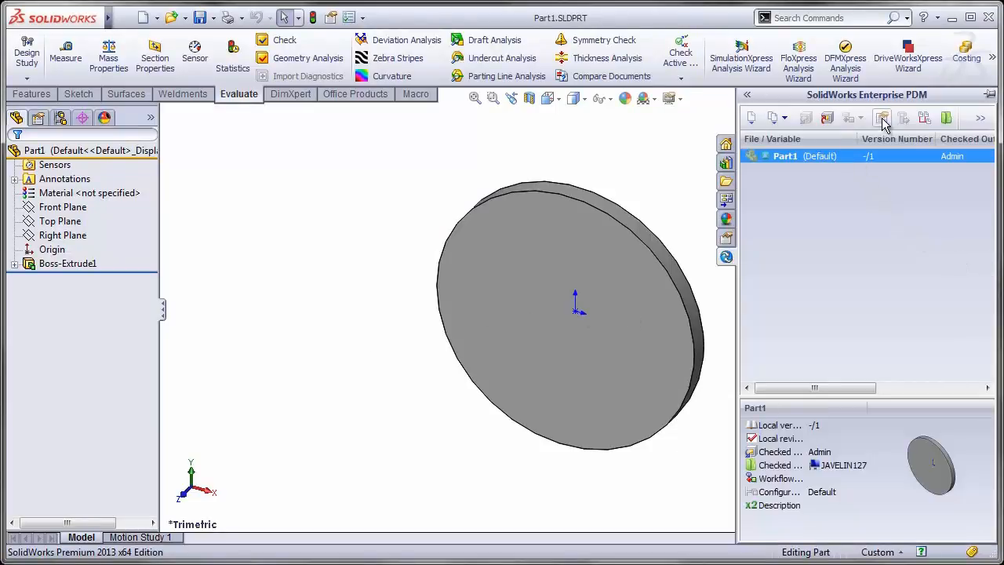
View Part1's data card, enter 123456789 as the number, then cancel without saving
left_click(882, 117)
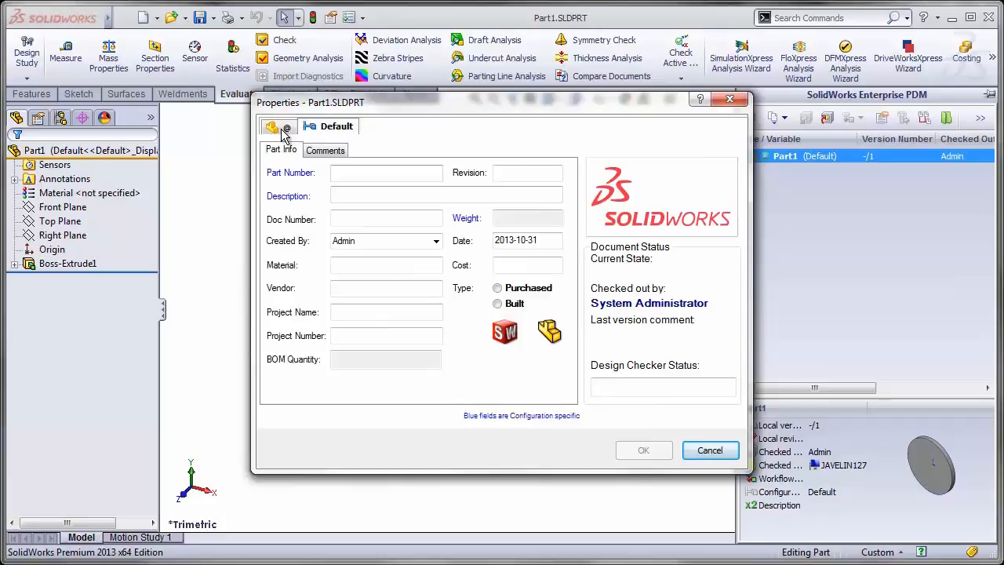
type("123456789")
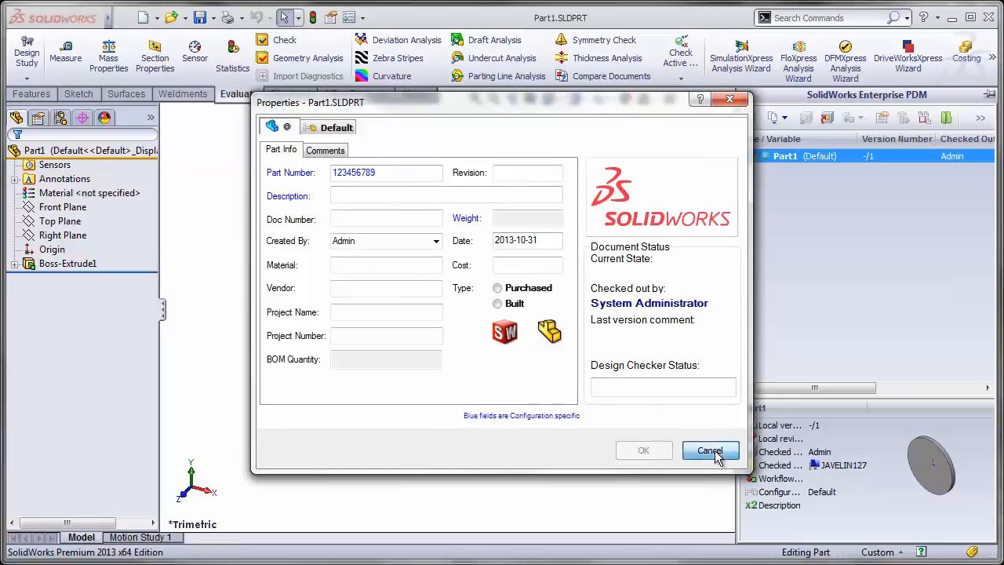
left_click(708, 450)
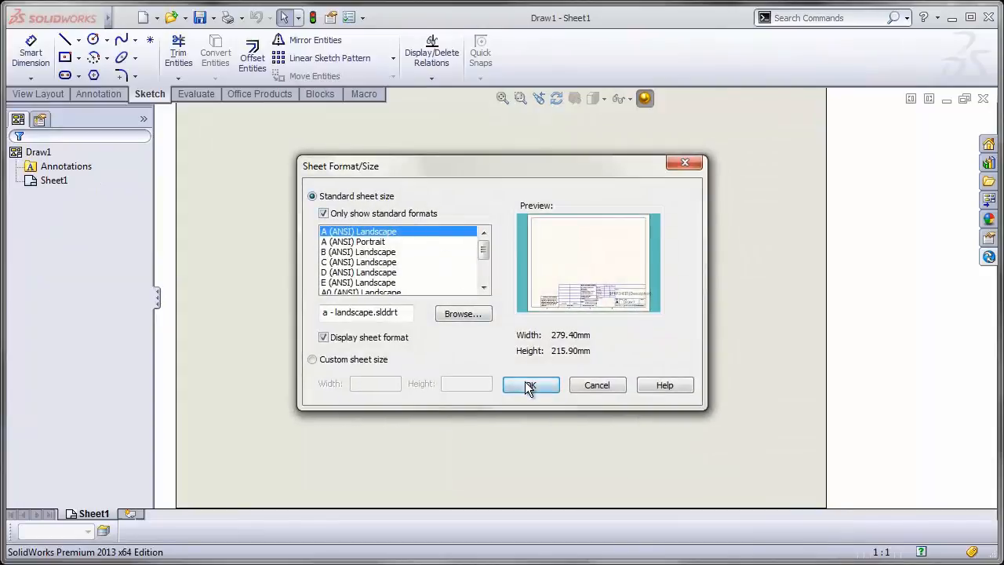
Place Part1's front view on an A landscape sheet and save the drawing into Support 2013
left_click(530, 386)
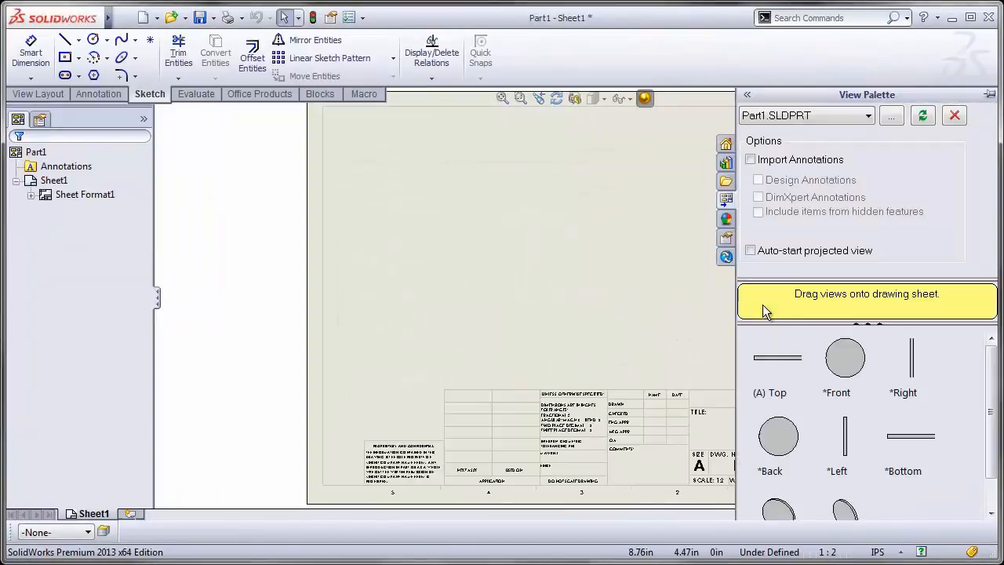
left_click_drag(844, 358, 543, 251)
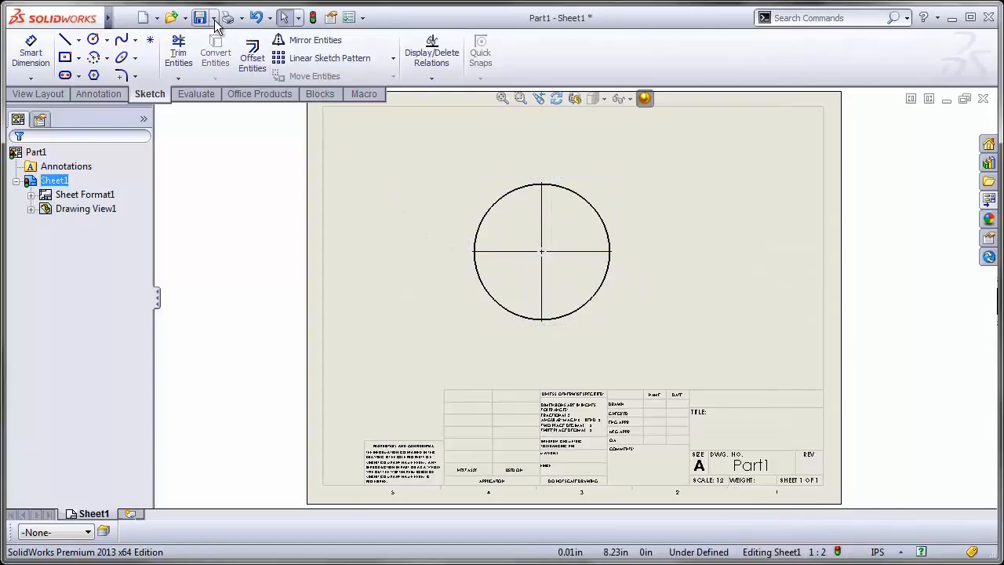
left_click(200, 18)
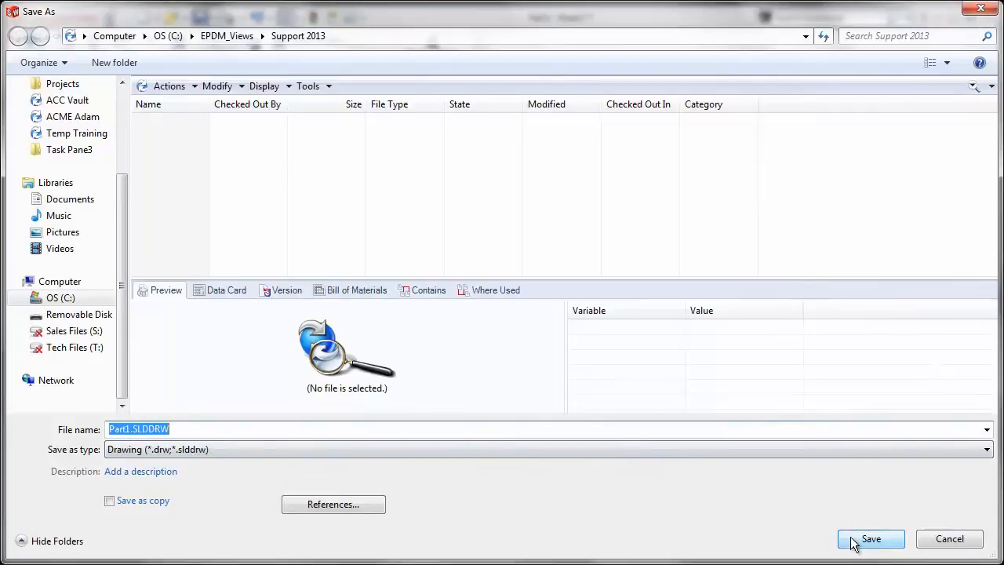
left_click(869, 540)
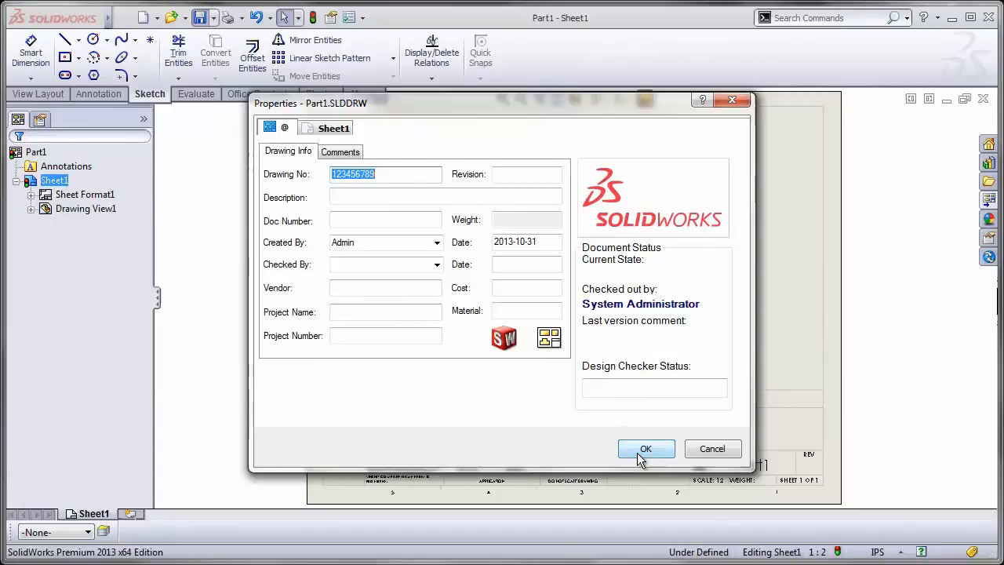
Confirm the drawing's data card showing the inherited Drawing No. to add it to the vault
left_click(646, 448)
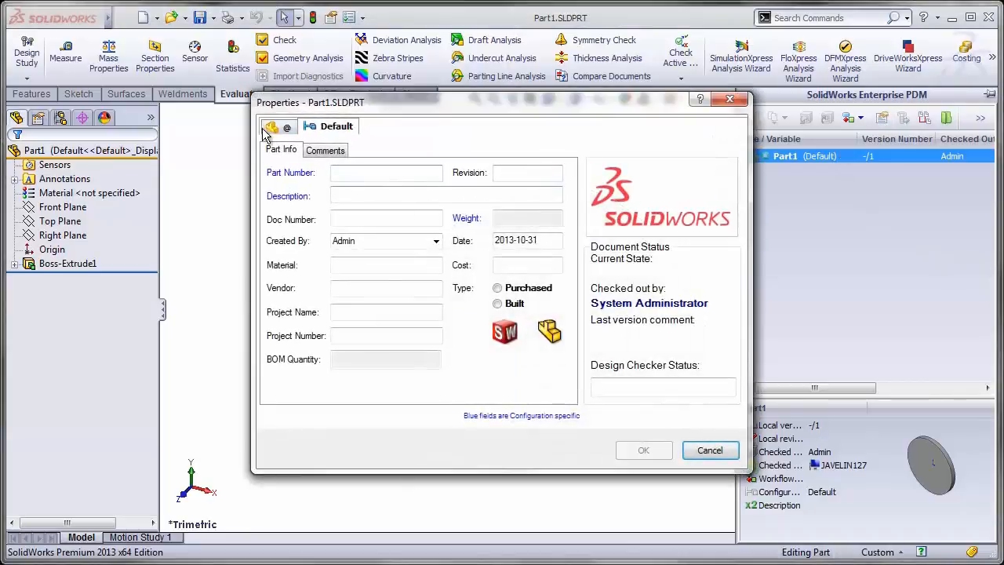
Store 123456789 as Part1's number, then check in Part1.SLDPRT and Part1.SLDDRW together
type("1234567890")
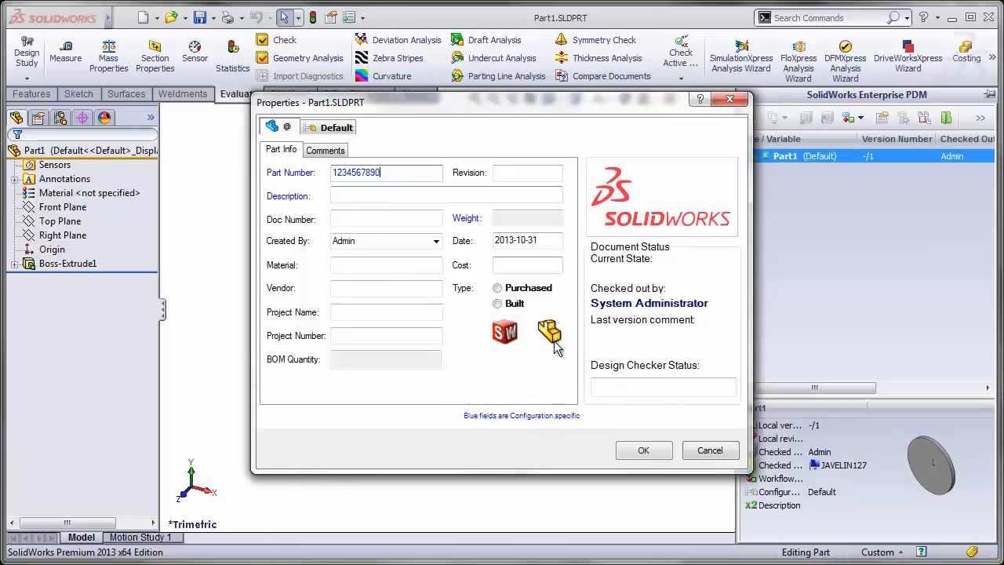
left_click(643, 448)
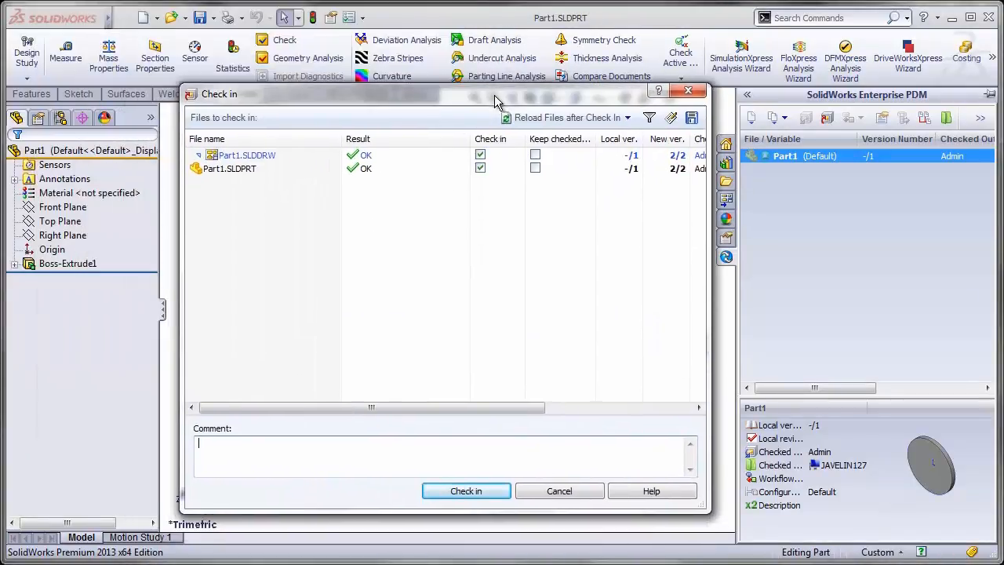
left_click(466, 490)
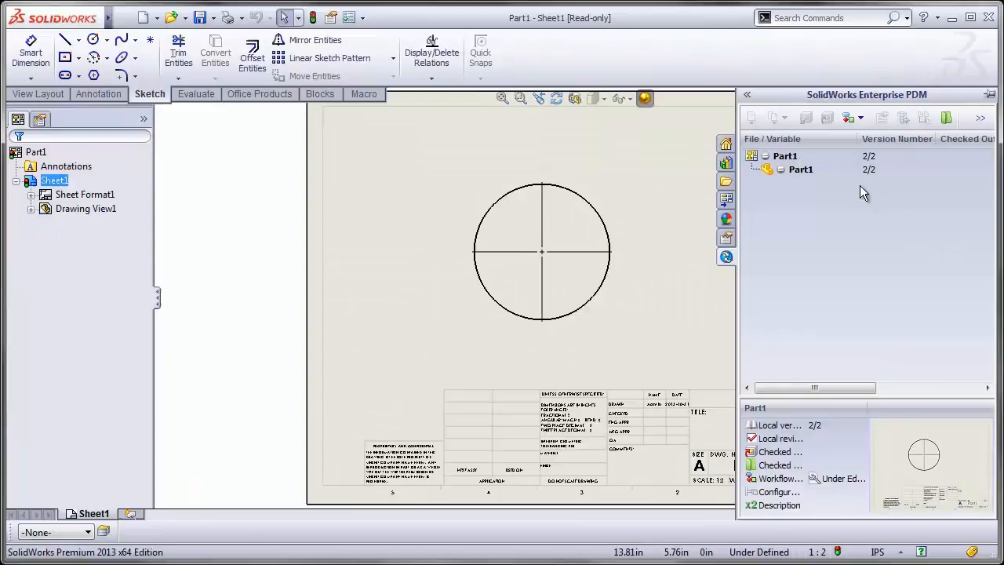
left_click(784, 155)
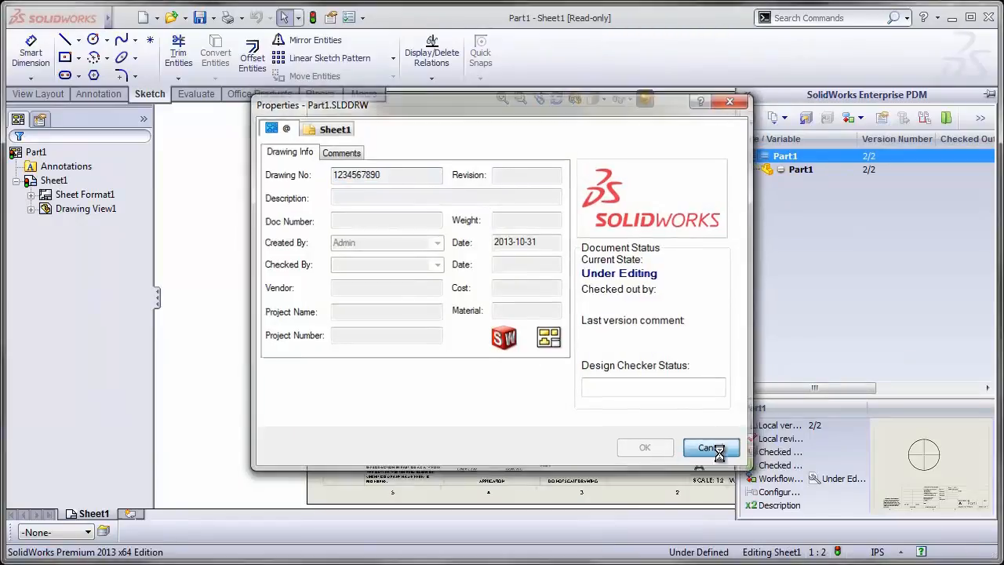
left_click(708, 447)
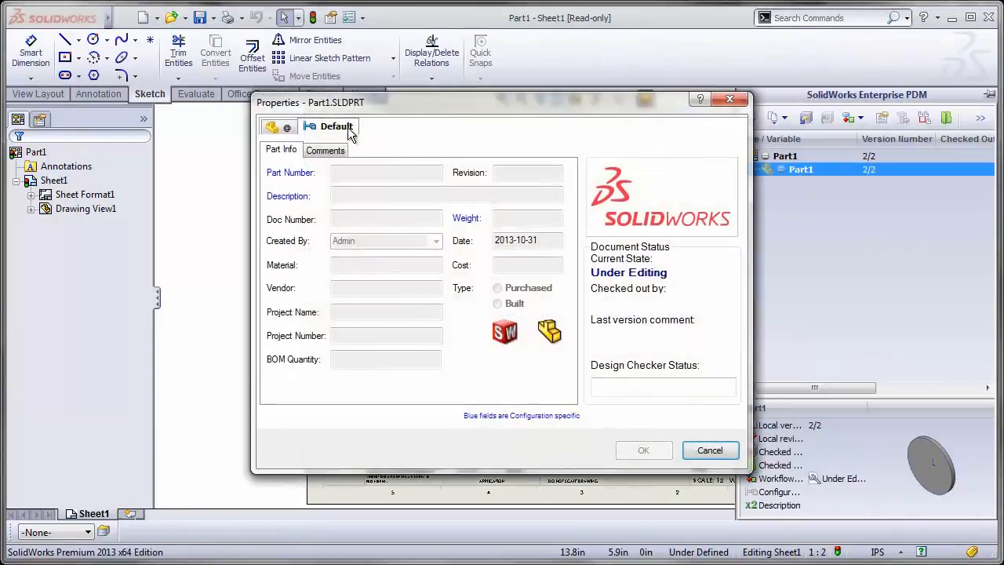
left_click(709, 448)
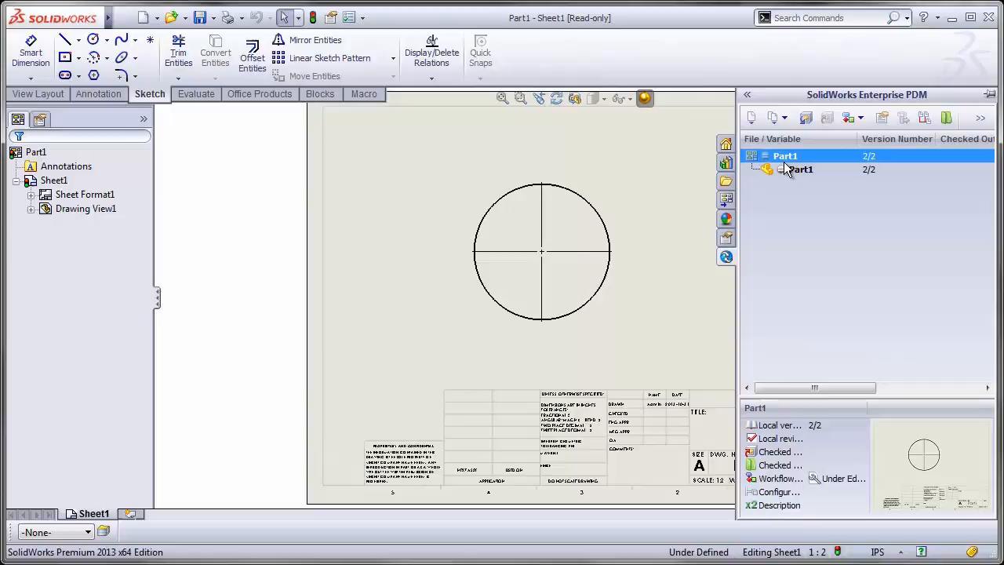